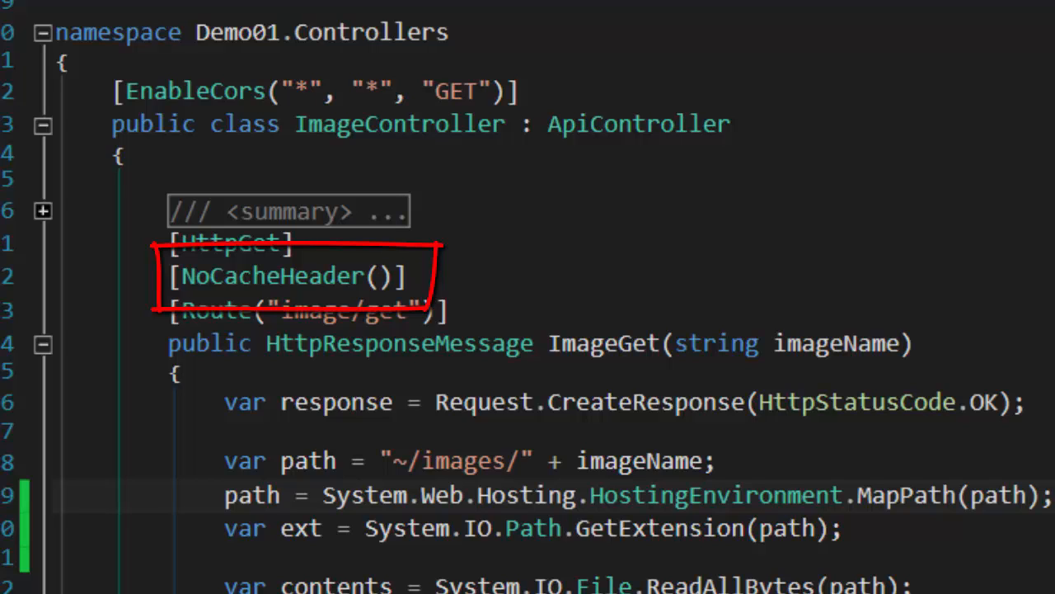
mouse_move(128, 275)
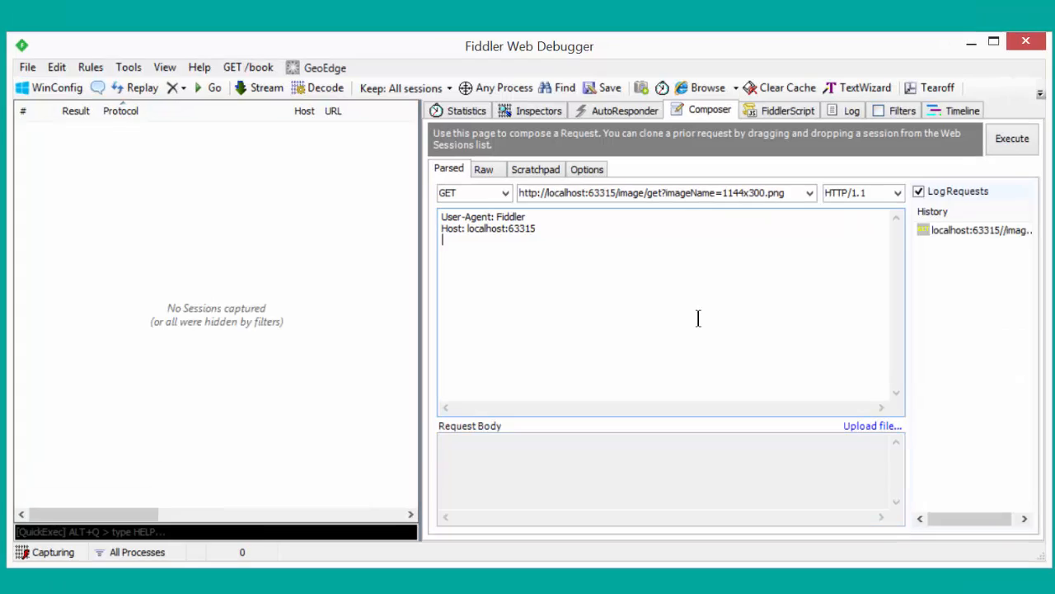
mouse_move(673, 322)
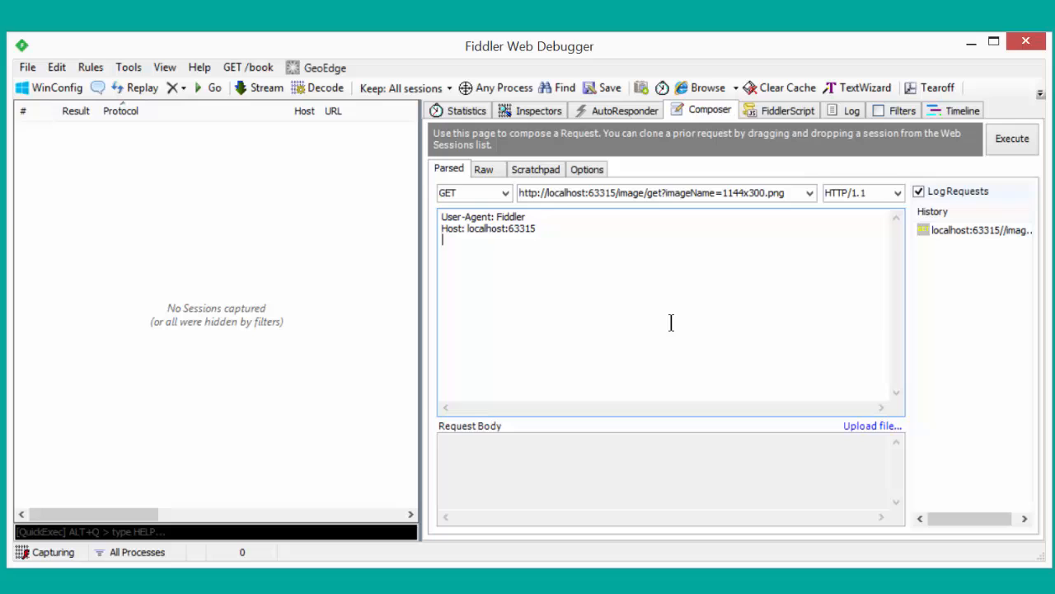
mouse_move(692, 325)
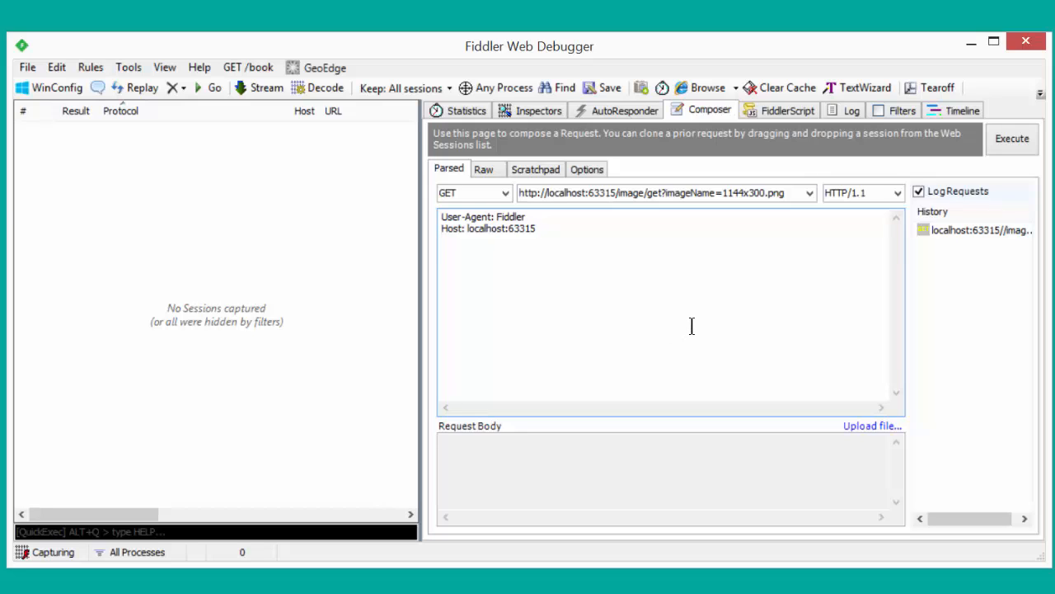
mouse_move(1022, 140)
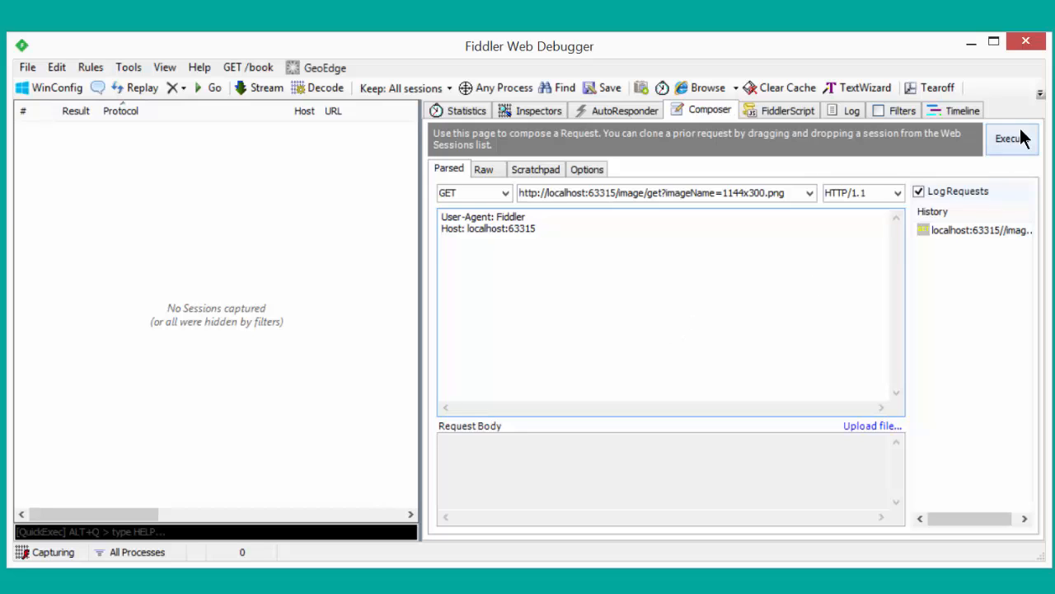
Step: Execute the image request in Fiddler to capture a 200 session returning a 1144x300 PNG
left_click(1034, 138)
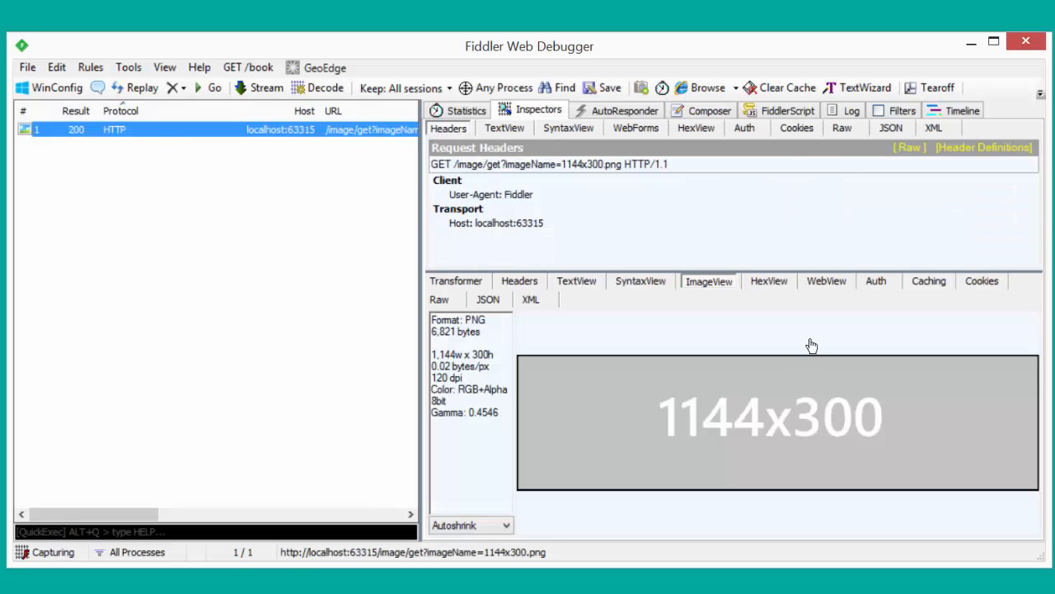
mouse_move(880, 312)
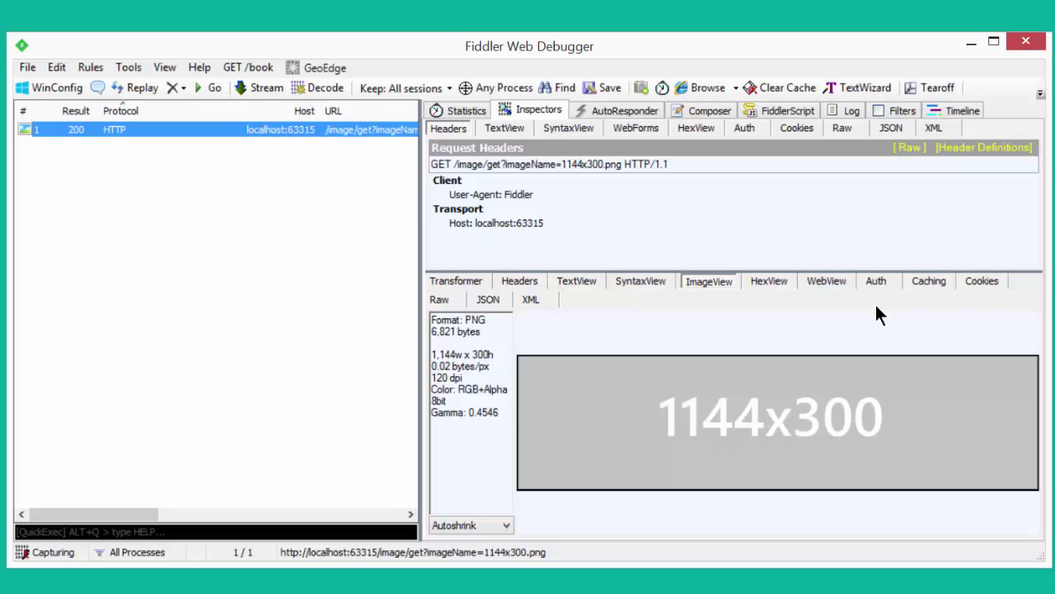